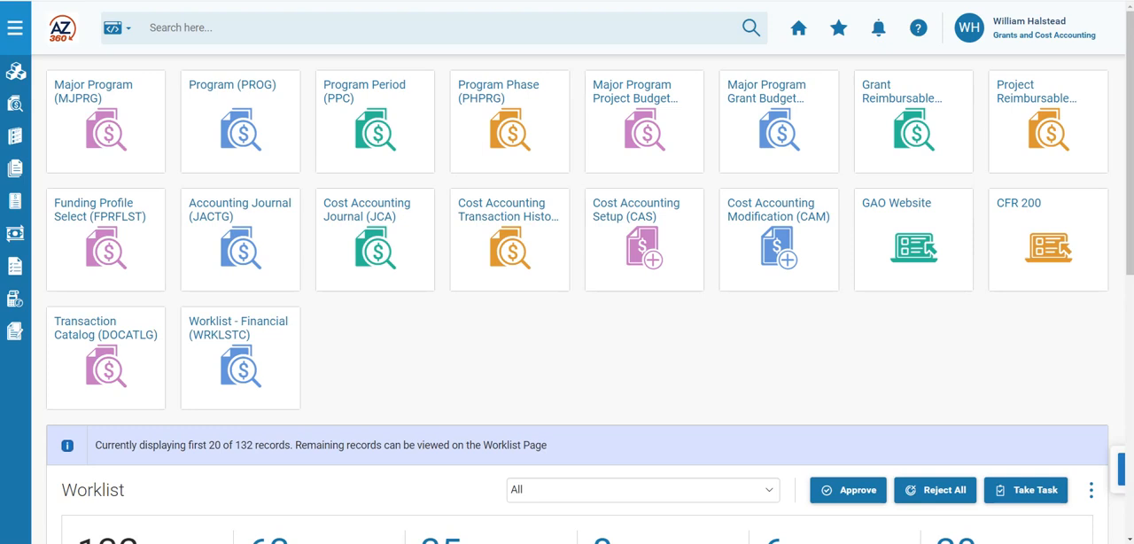
mouse_move(1010, 53)
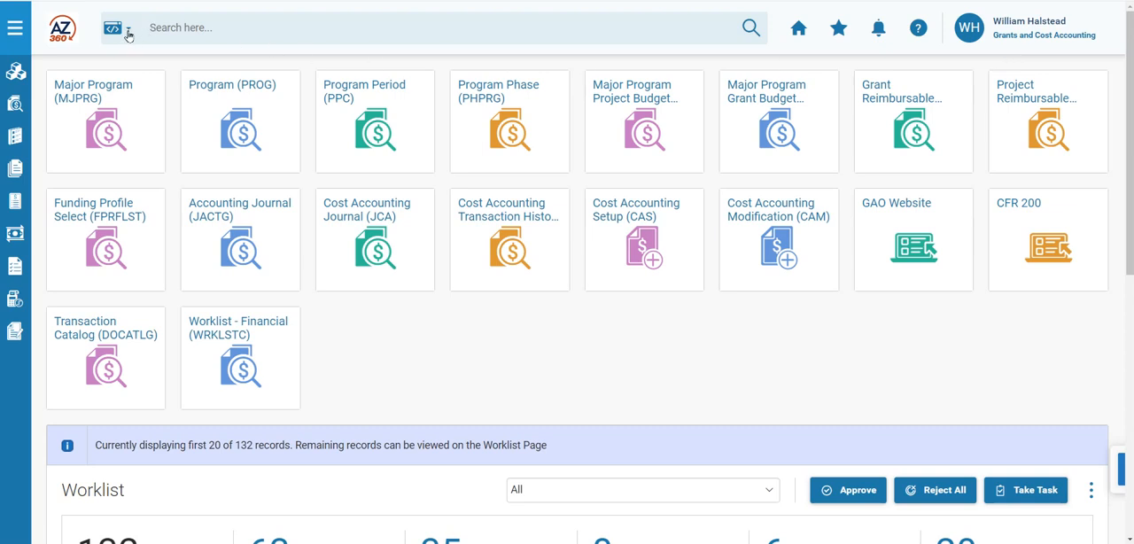
- Search by Page Code for CAS to reach the Financial Transaction search
click(116, 28)
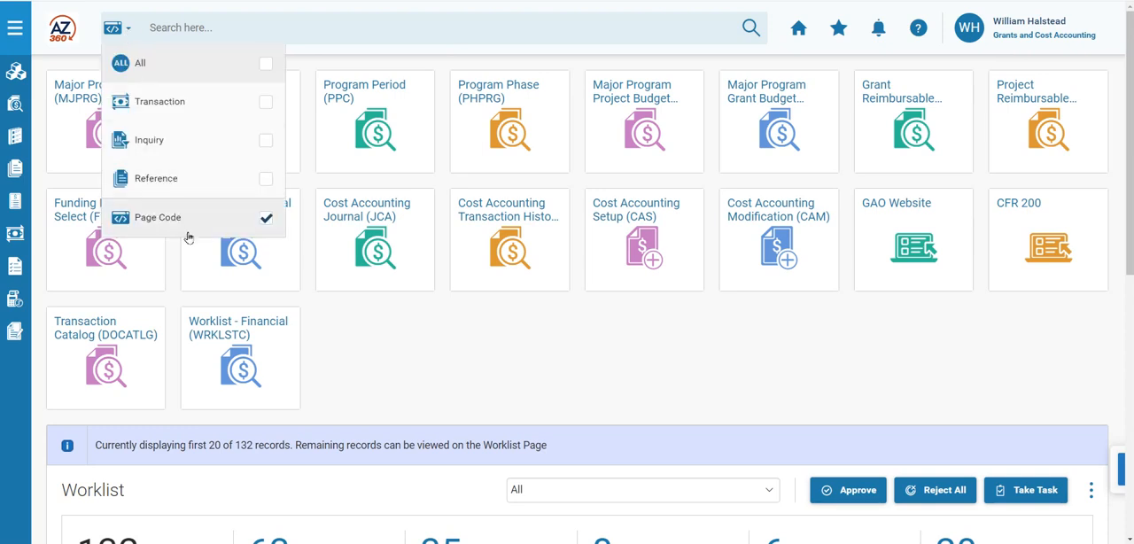
mouse_move(199, 223)
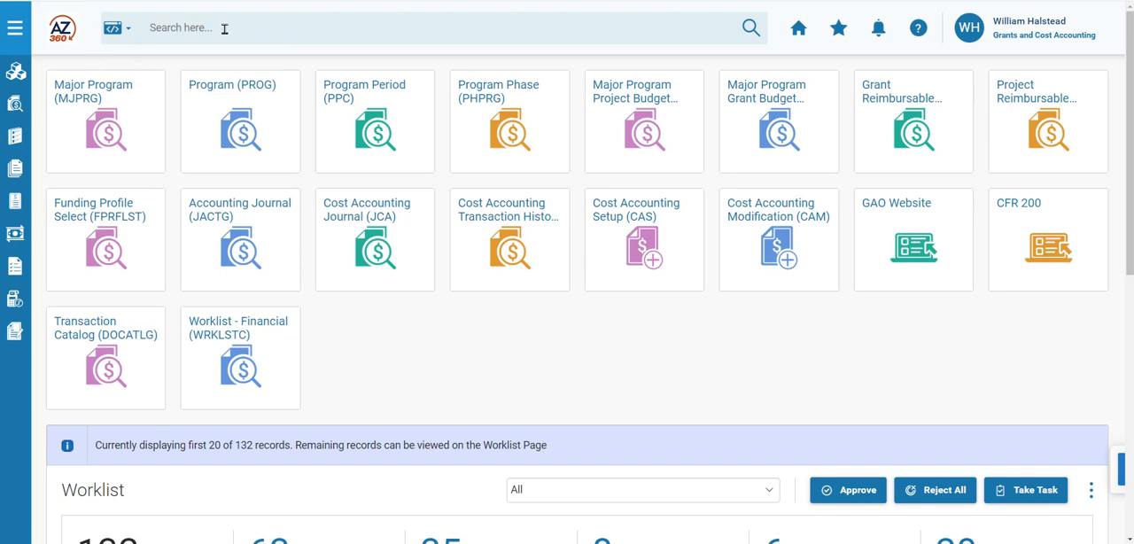
text(CAS)
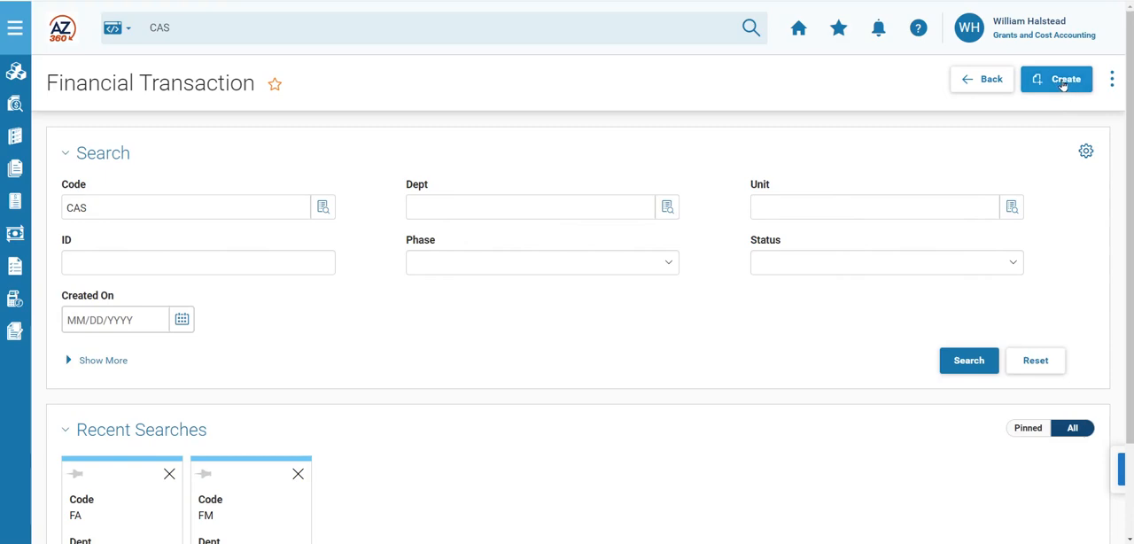
- Create a new CAS transaction for department ADA with auto numbering and continue to its draft
click(1056, 78)
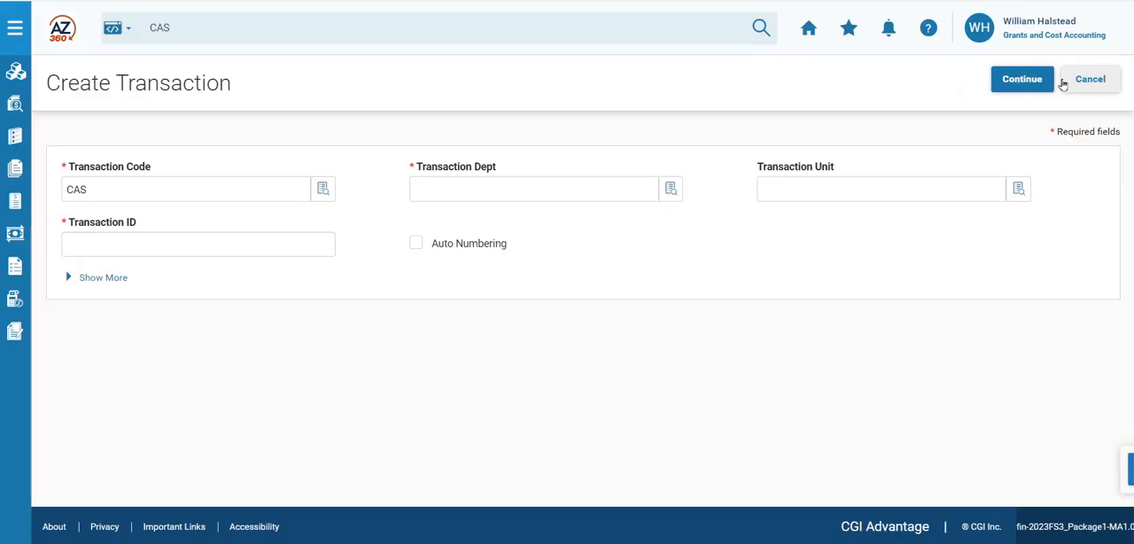
click(533, 188)
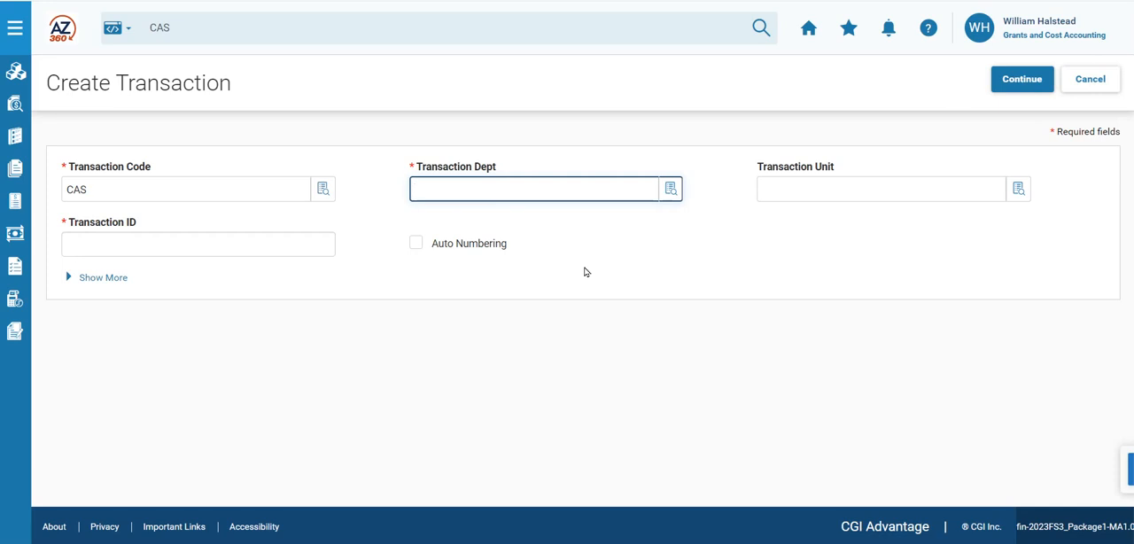
text(ADA)
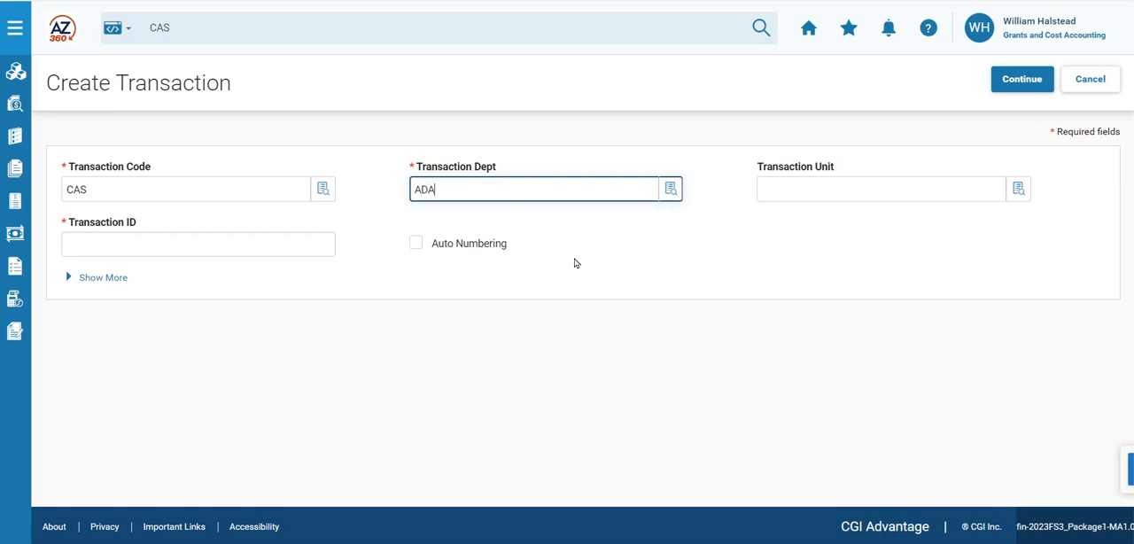
click(417, 243)
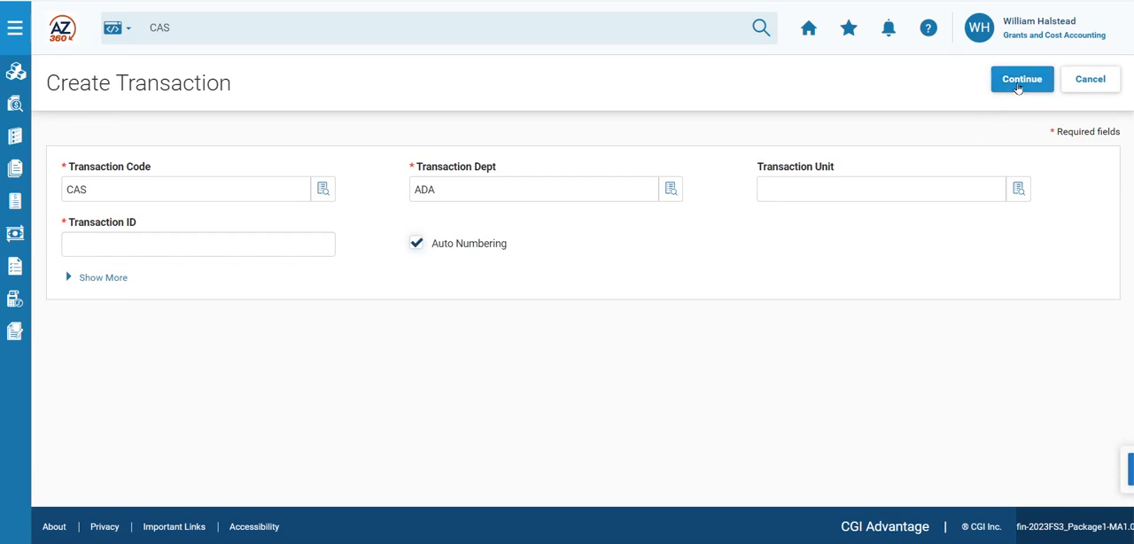
click(1021, 78)
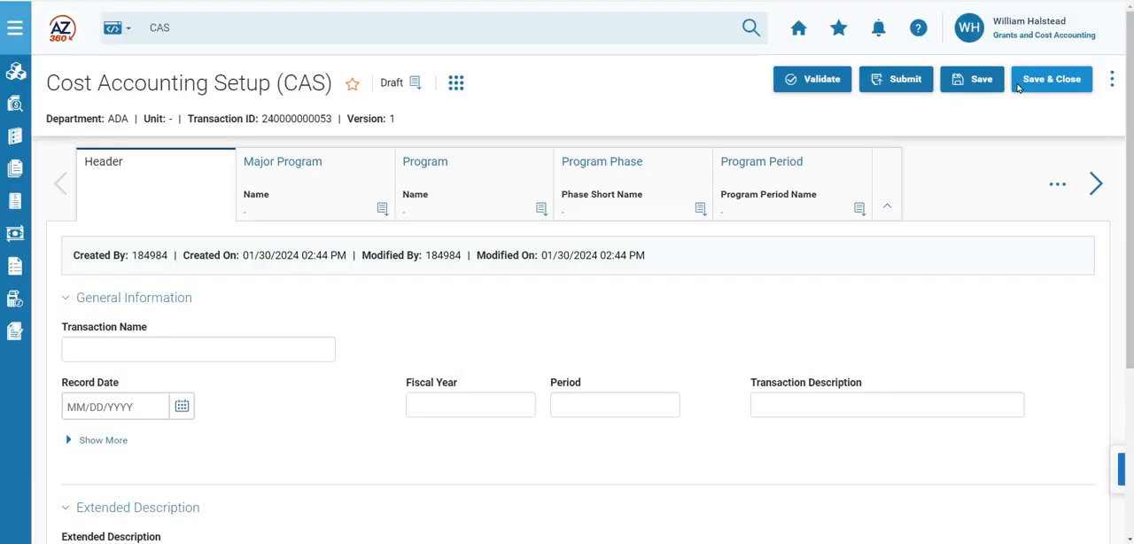
mouse_move(213, 170)
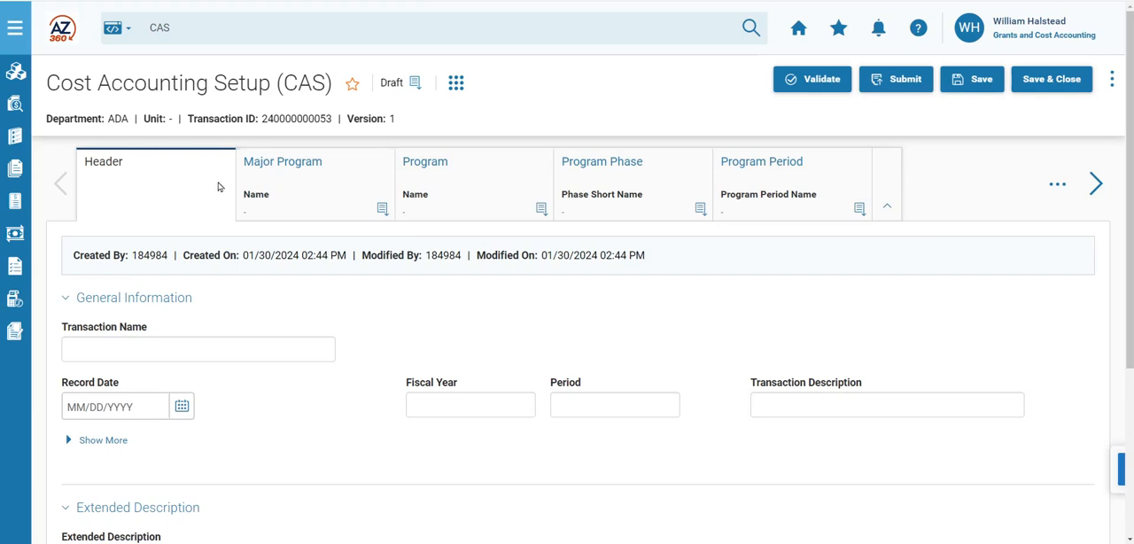
mouse_move(397, 126)
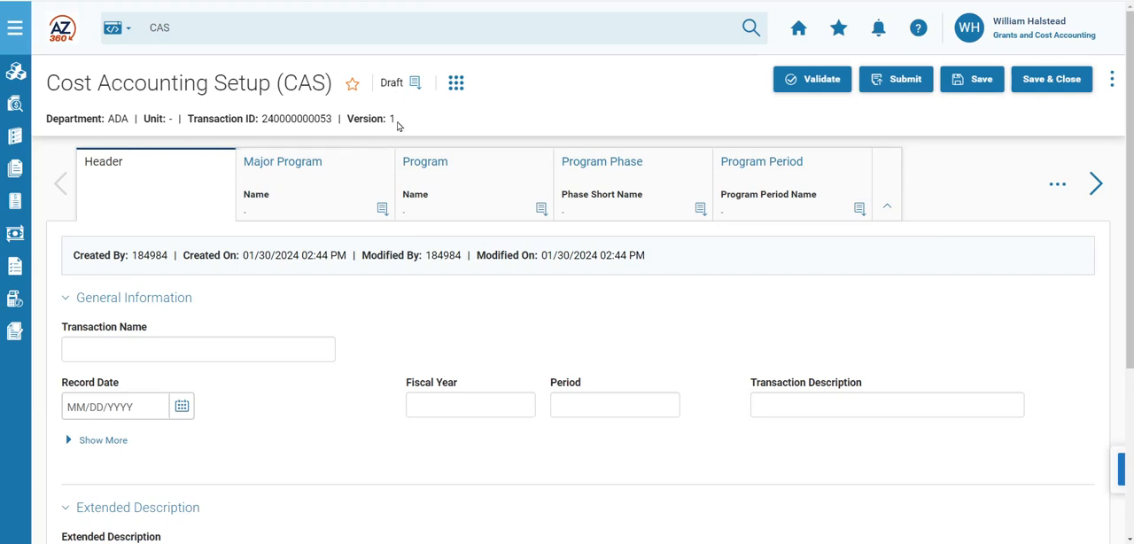
click(415, 83)
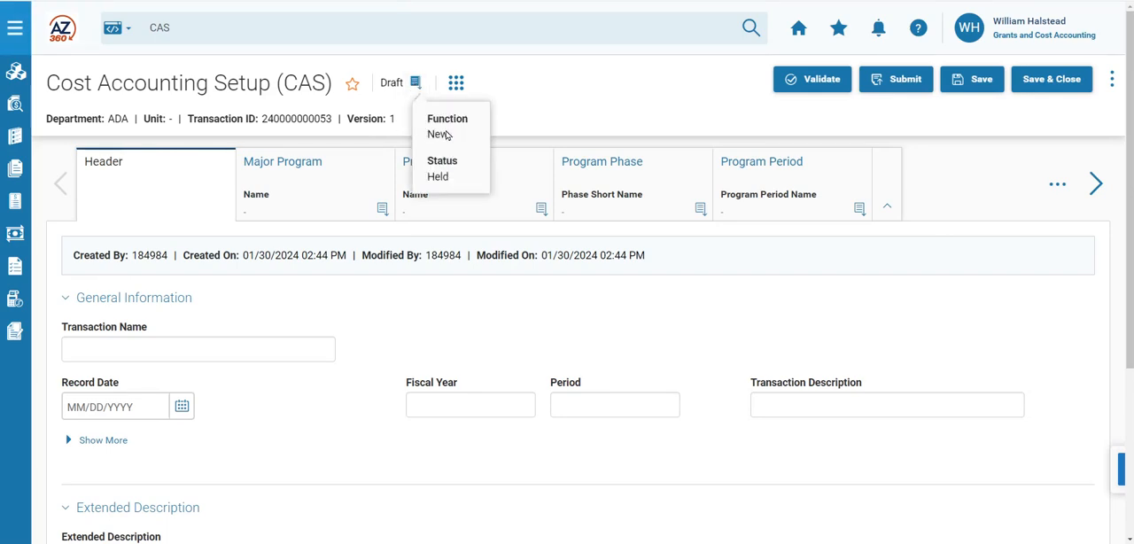
mouse_move(454, 184)
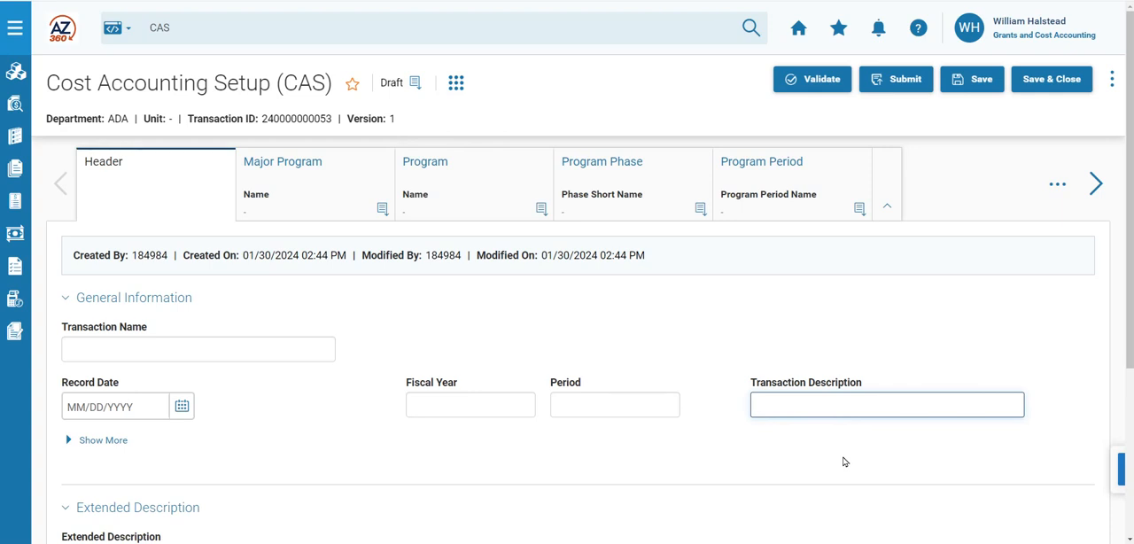
- Enter the header description 'Create New Cost Structure for CDC Grant'
text(Create New Cost)
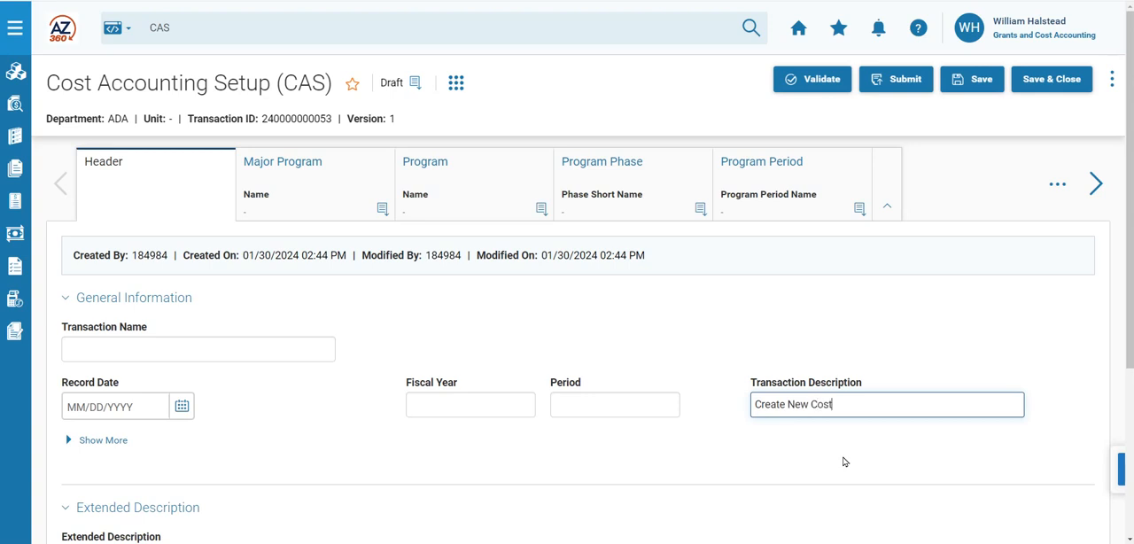
text(Structure)
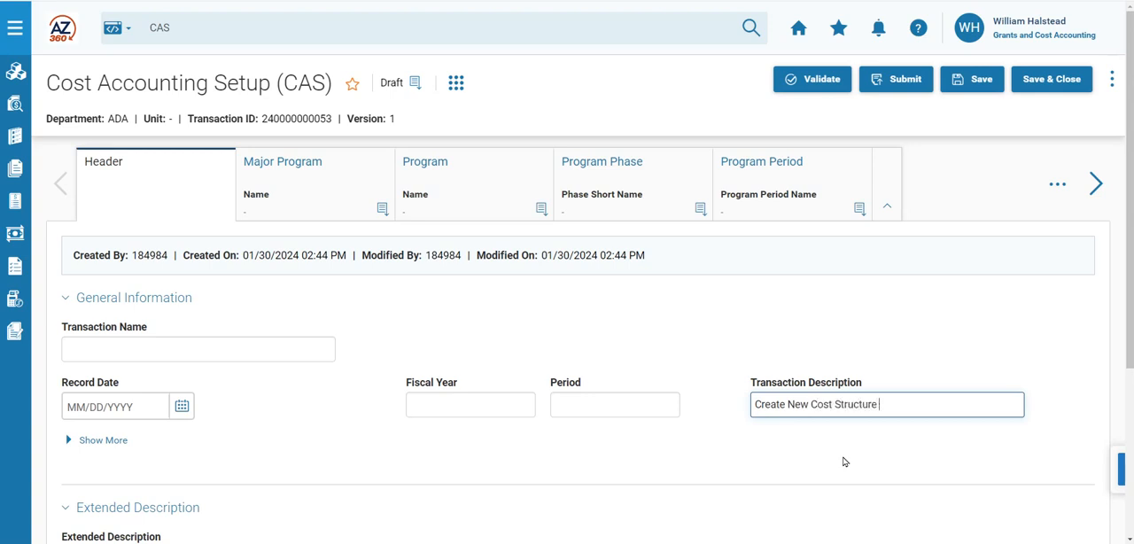
text(for CDC Gr)
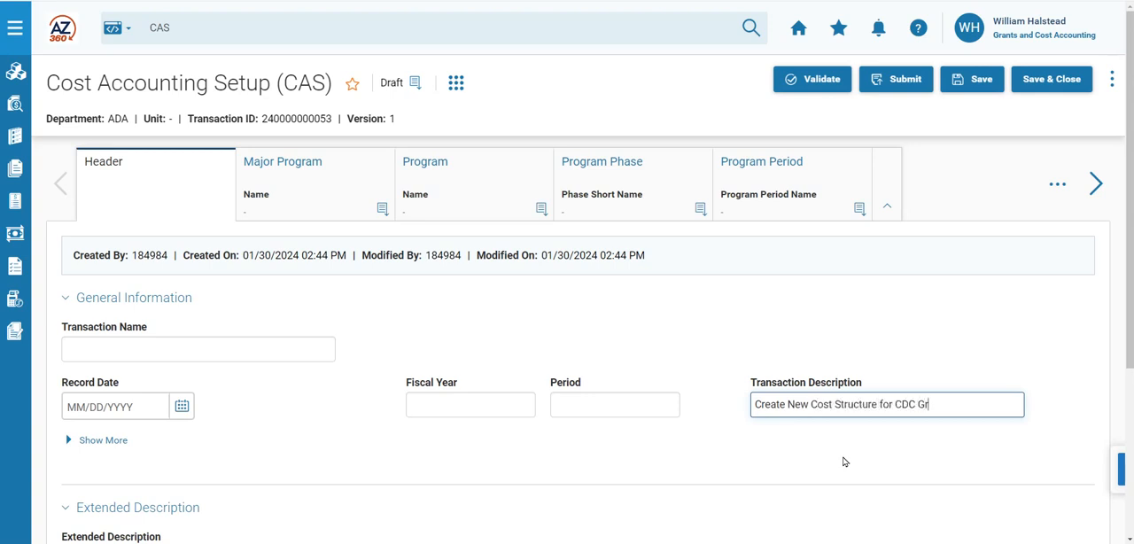
text(ant)
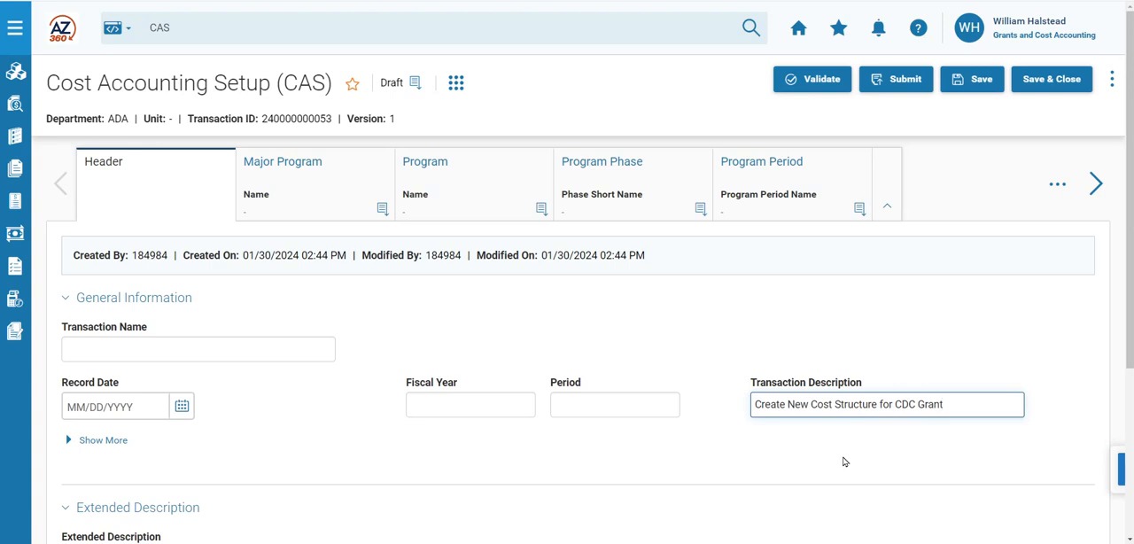
click(886, 404)
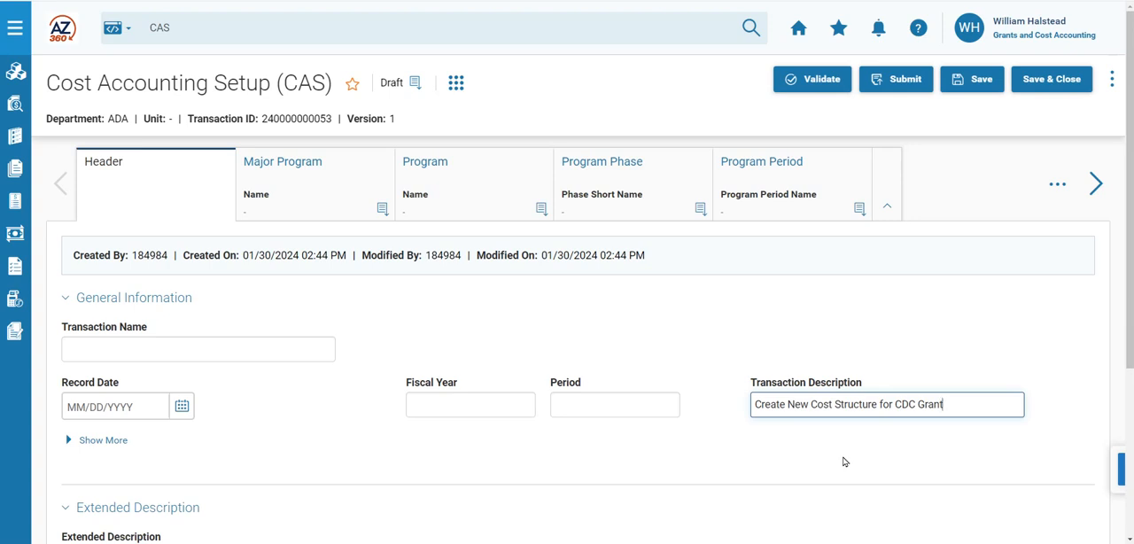
scroll(down, 3)
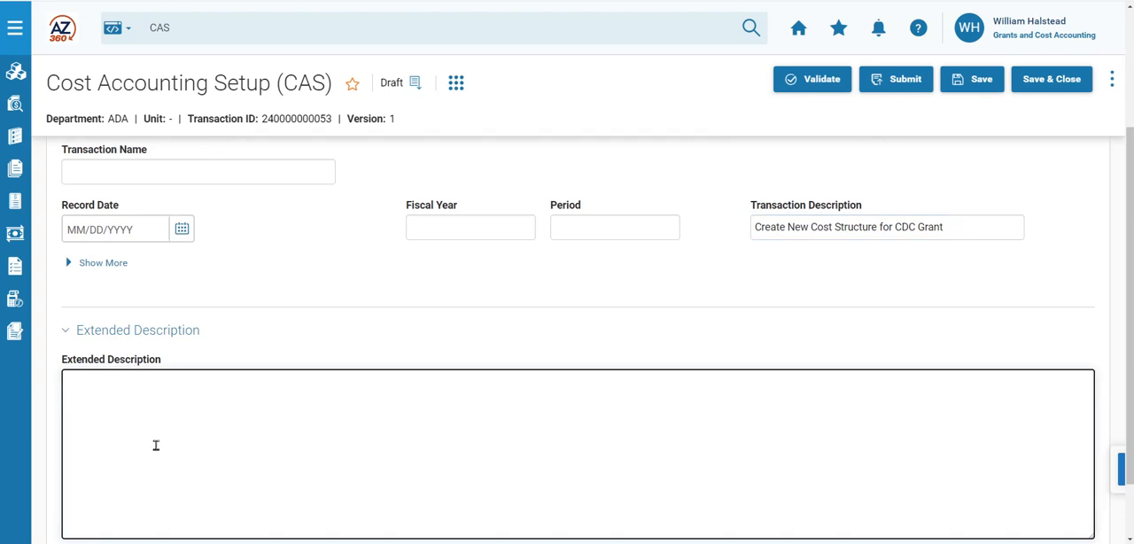
scroll(up, 3)
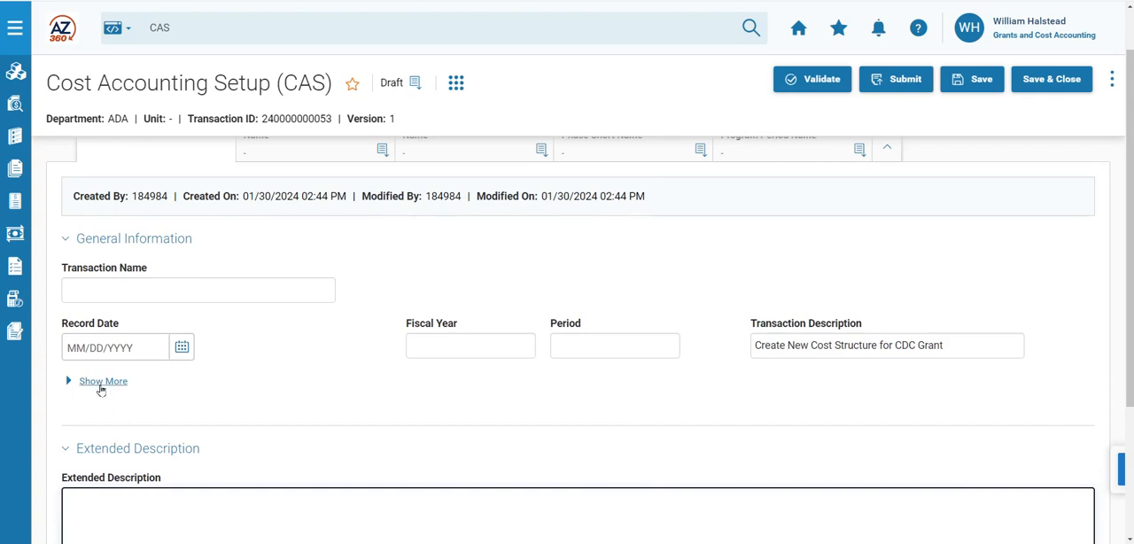
- Expand Show More under General Information to reveal Submit Budget Transaction(s) checked
click(103, 381)
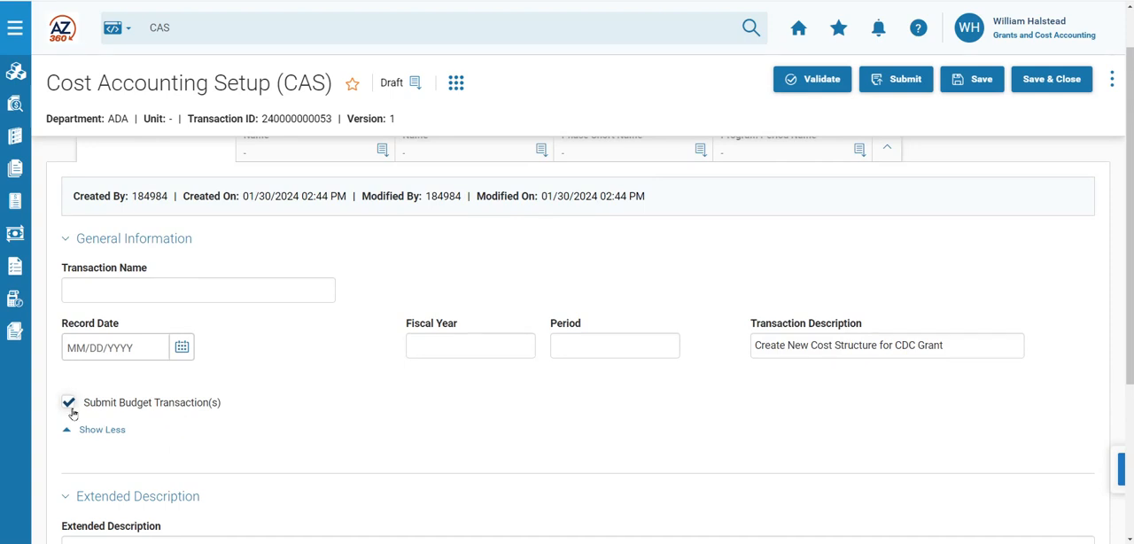
mouse_move(85, 418)
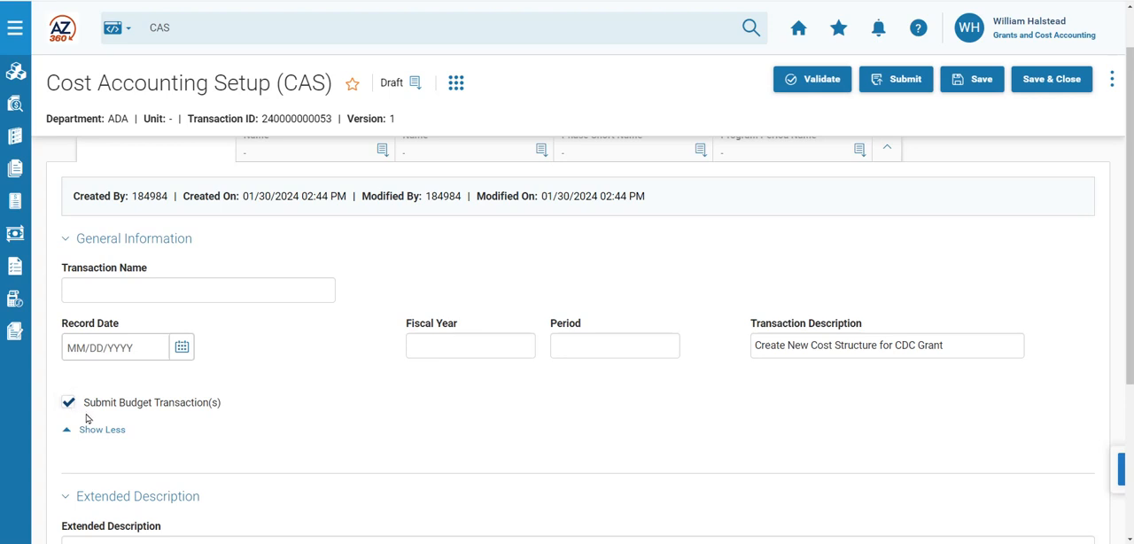
mouse_move(231, 425)
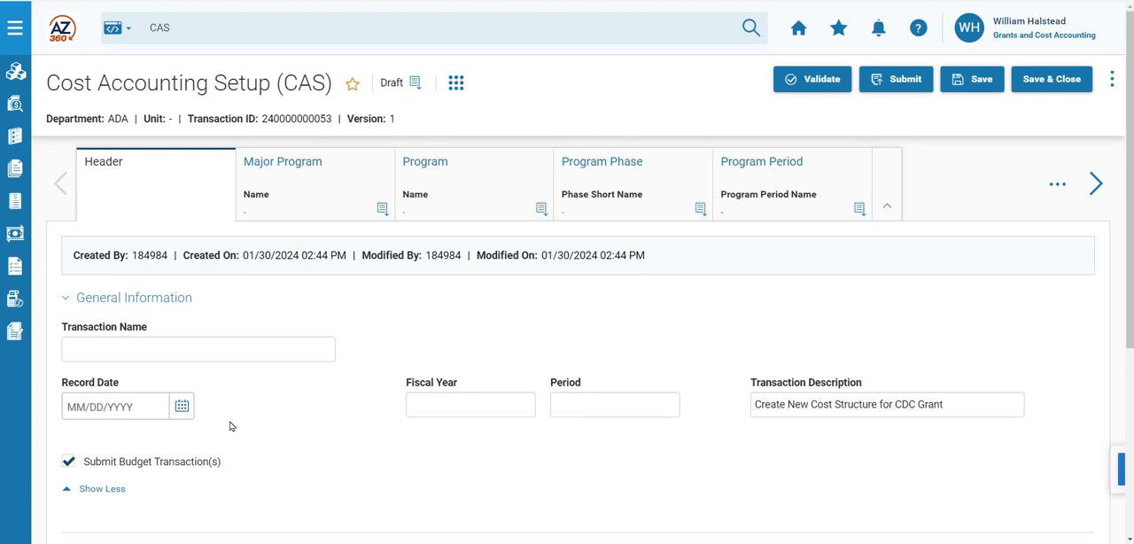
mouse_move(216, 415)
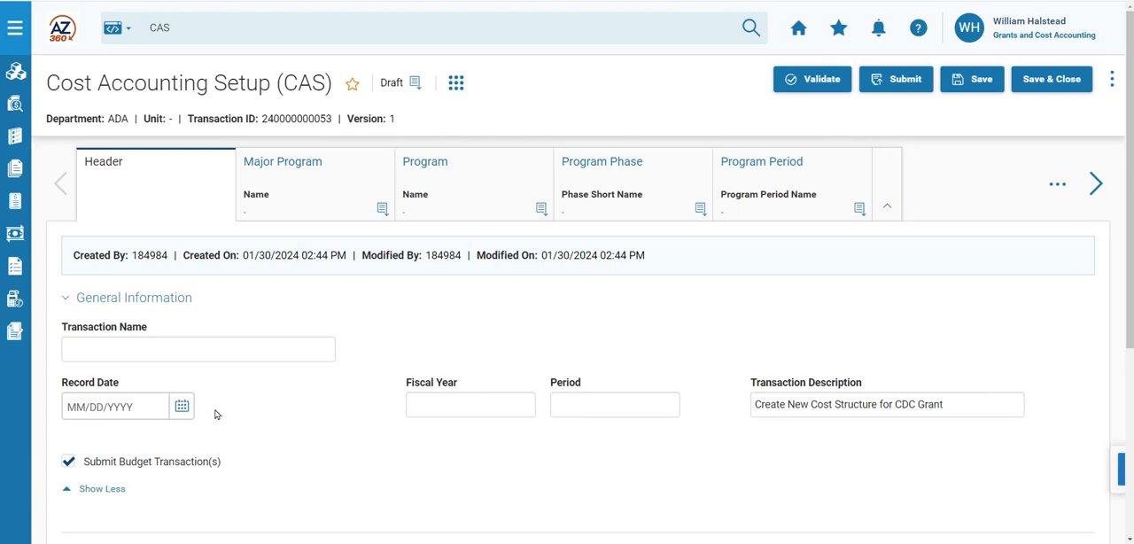